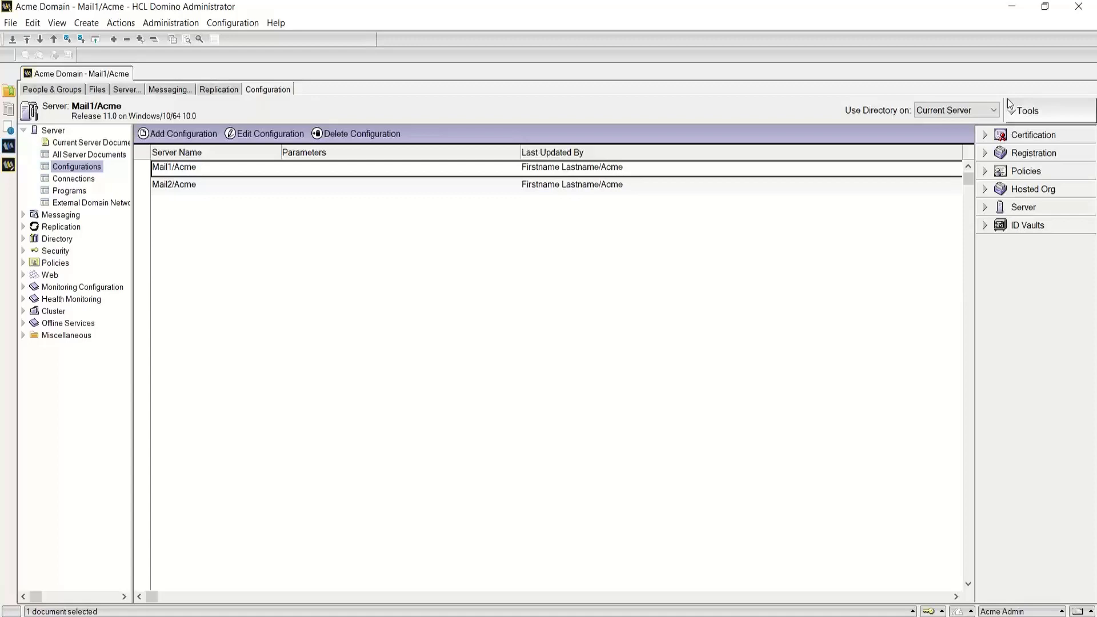
pyautogui.moveTo(248, 225)
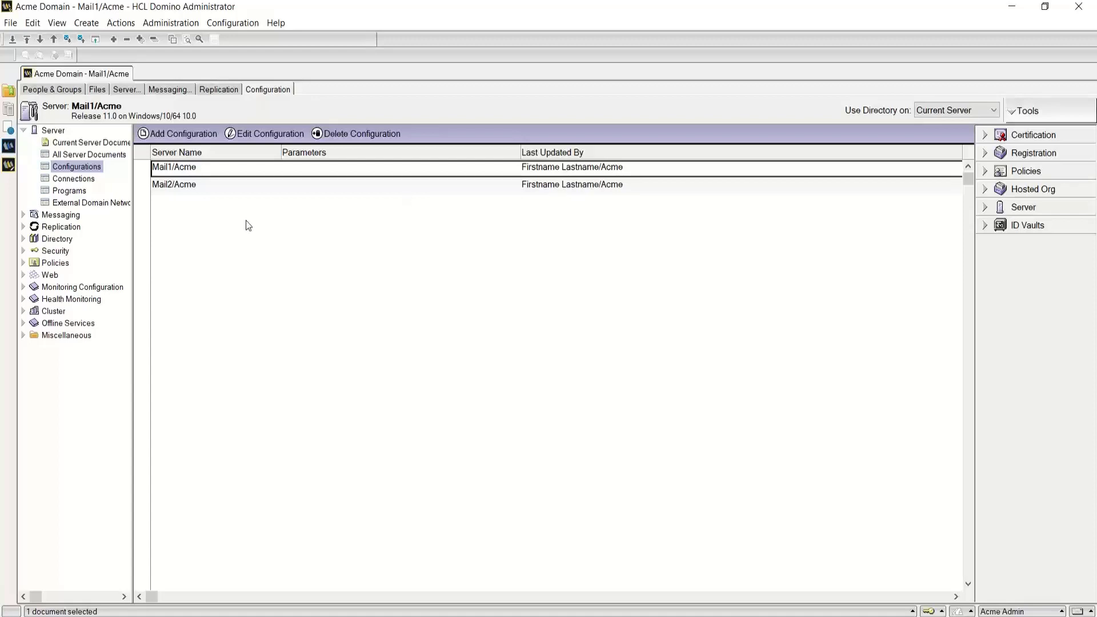
pyautogui.moveTo(77, 200)
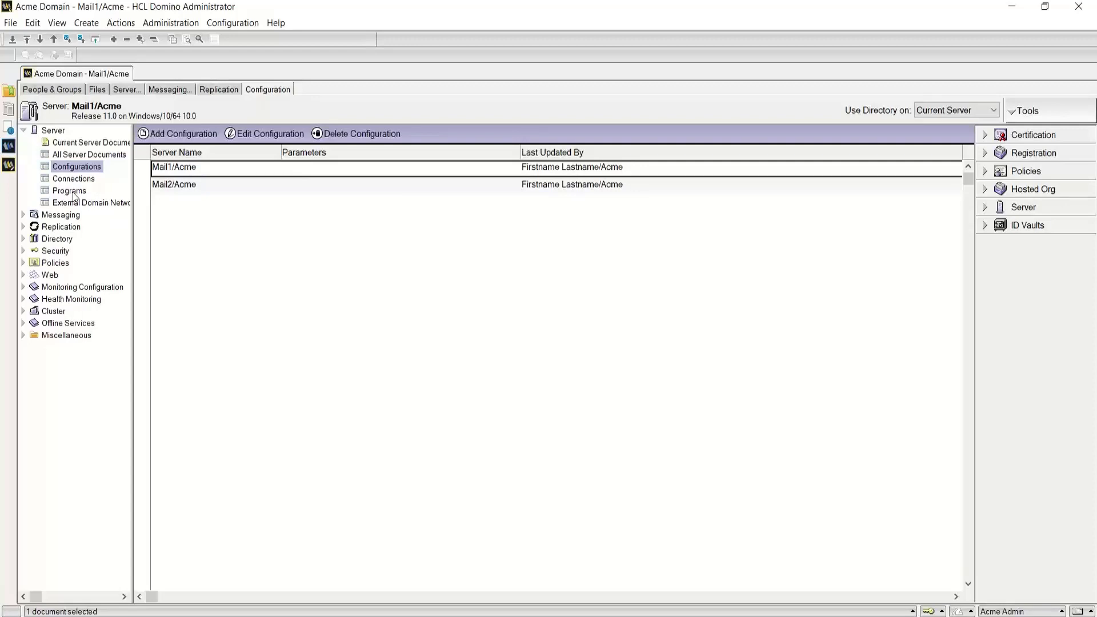
# Show the Programs view listing Mail1/Acme's scheduled program documents.
pyautogui.click(69, 191)
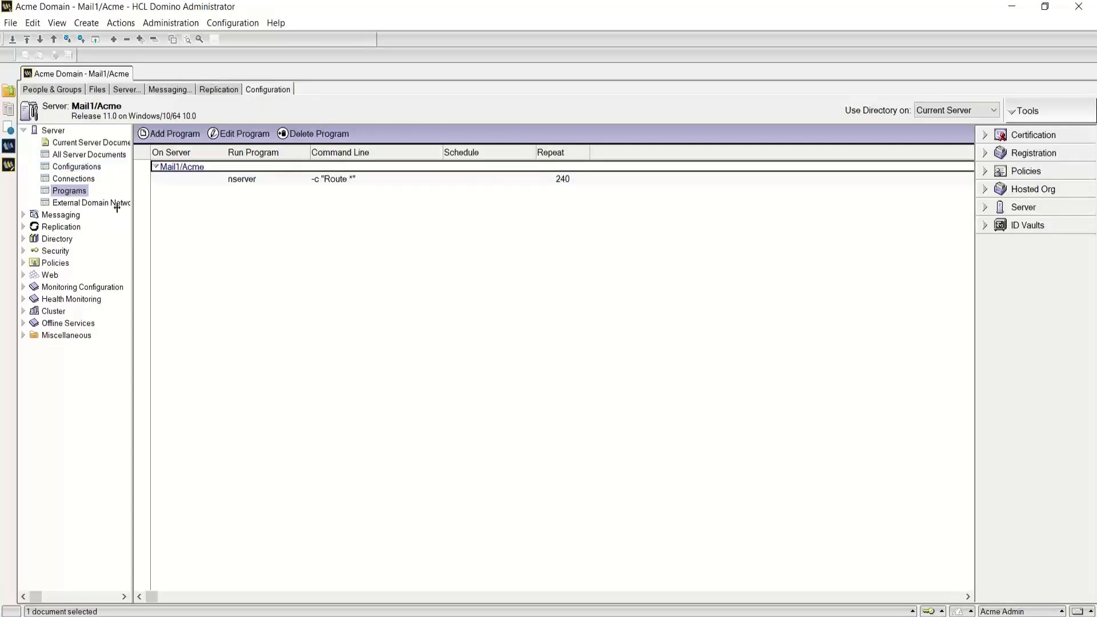
pyautogui.moveTo(217, 236)
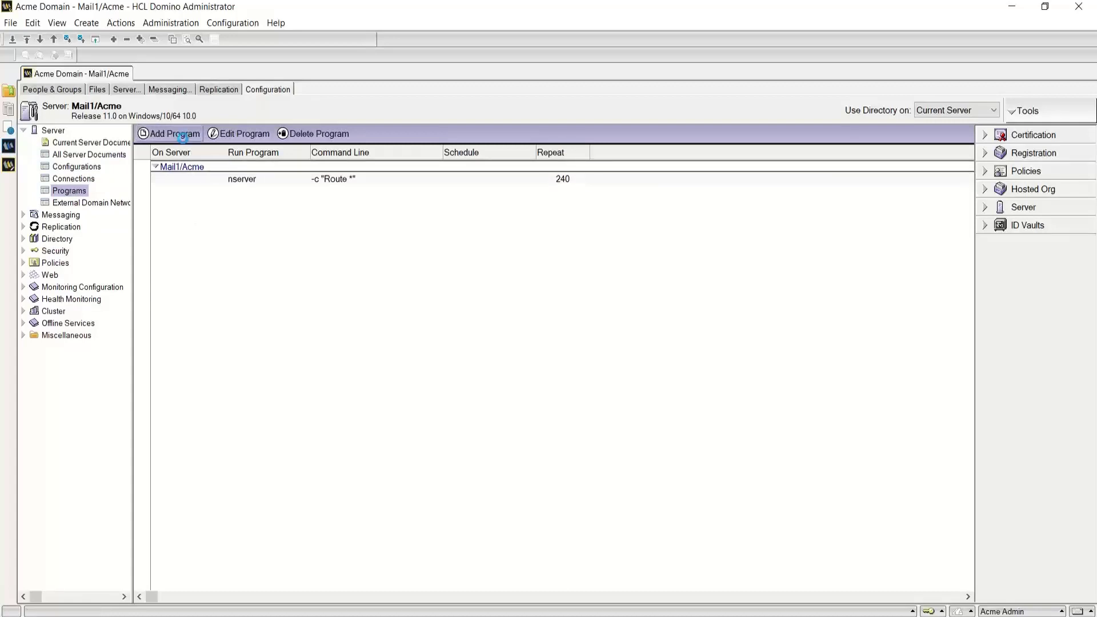
# Create a Program document with program name nserver and command line -c "Tell Router update config".
pyautogui.click(173, 133)
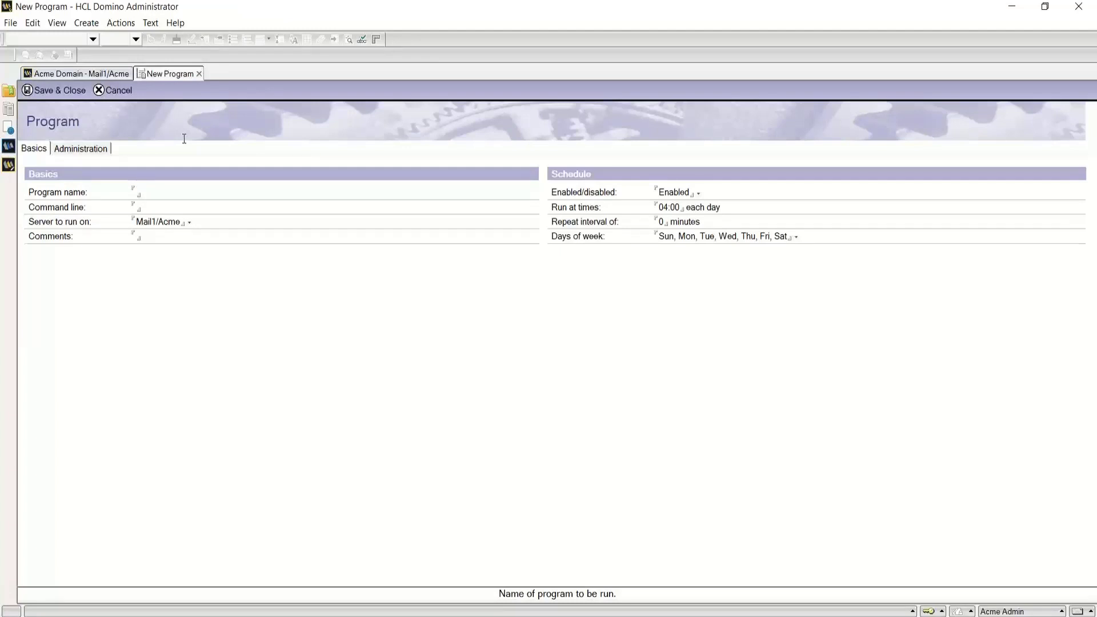
pyautogui.write('nser')
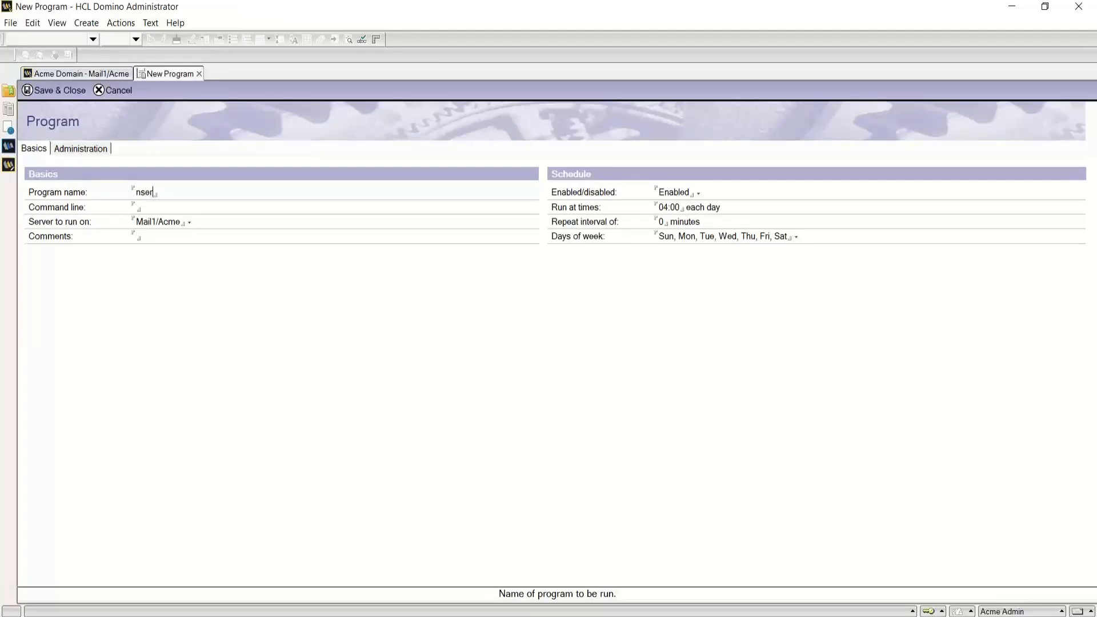
pyautogui.write('ver')
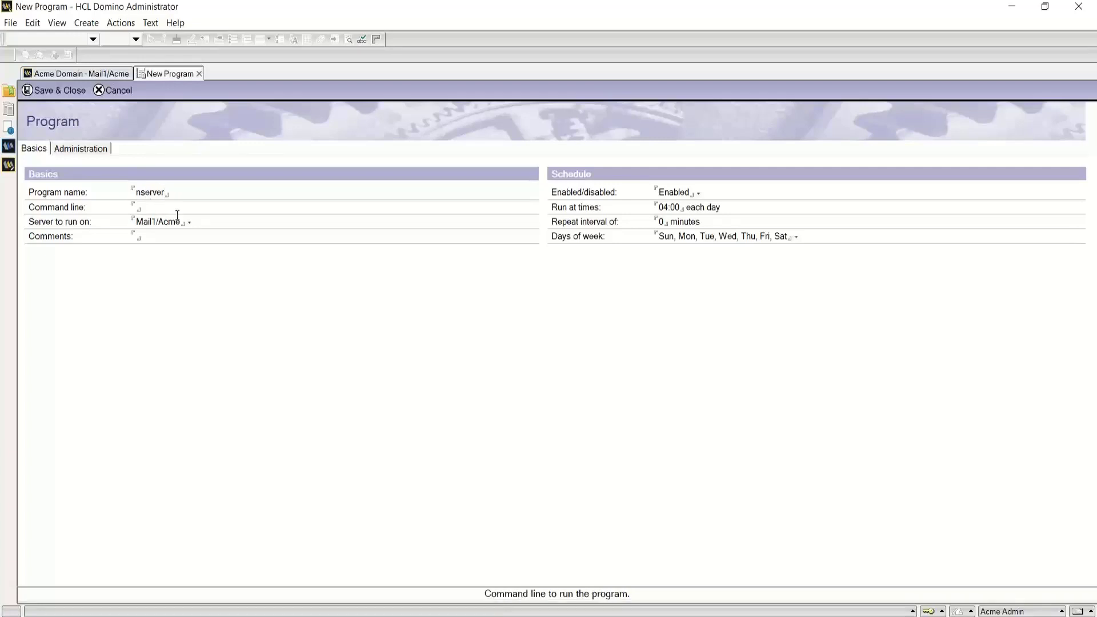
pyautogui.write('-c')
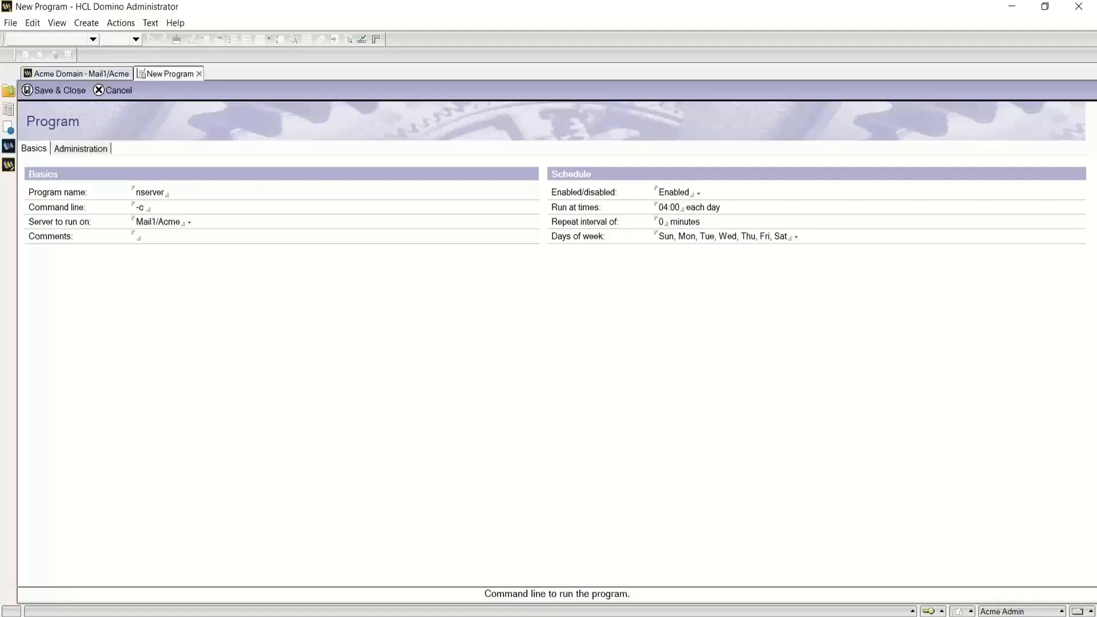
pyautogui.write('*')
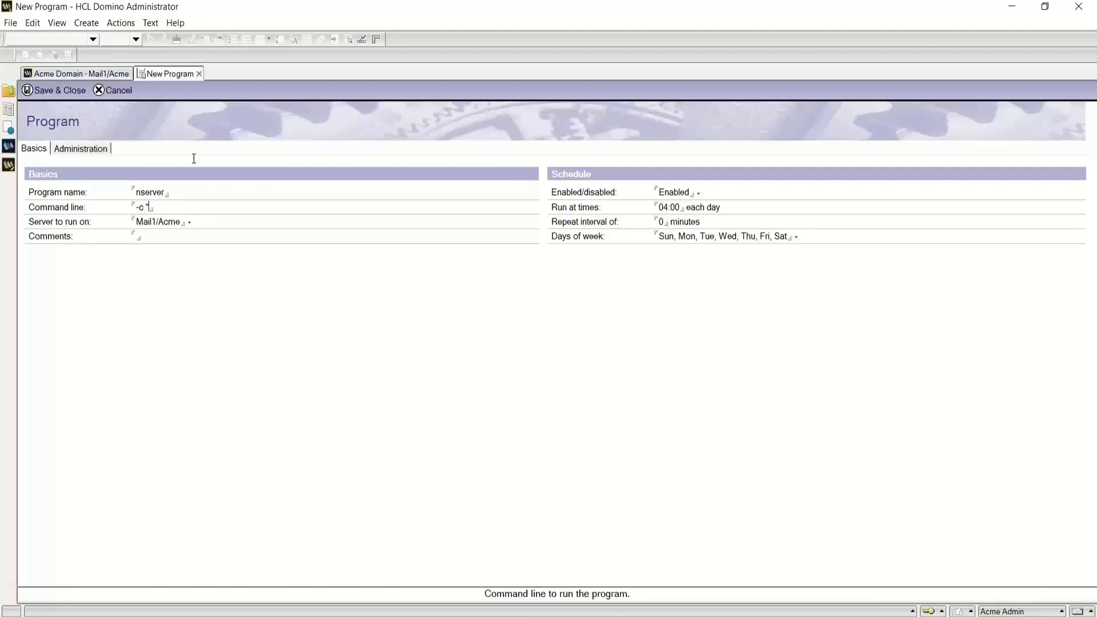
pyautogui.write('"Tell Ro')
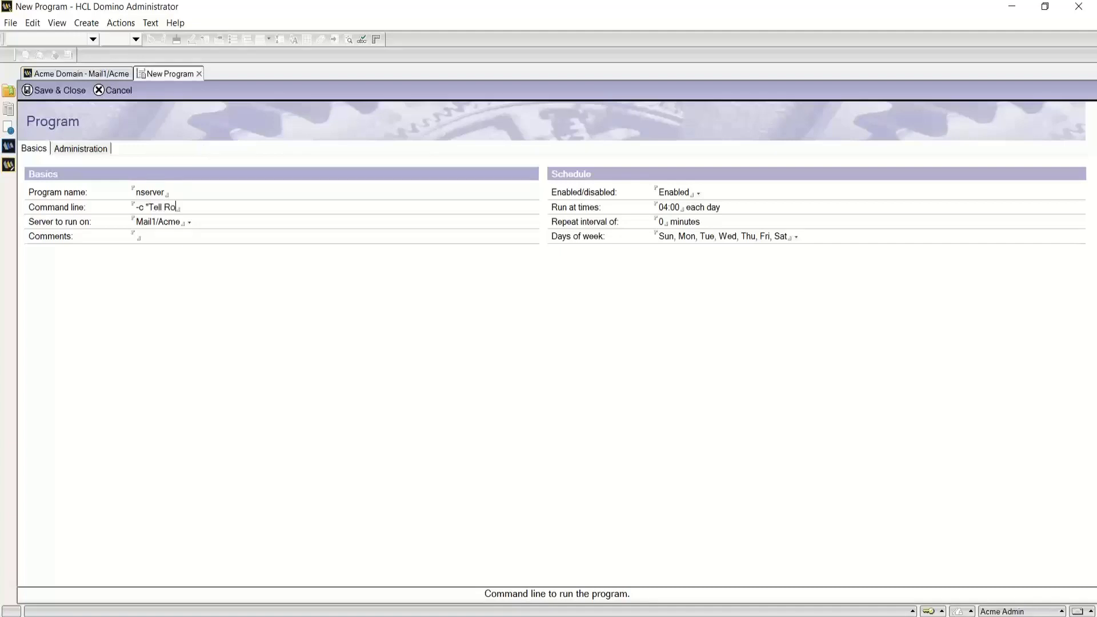
pyautogui.write('uter update')
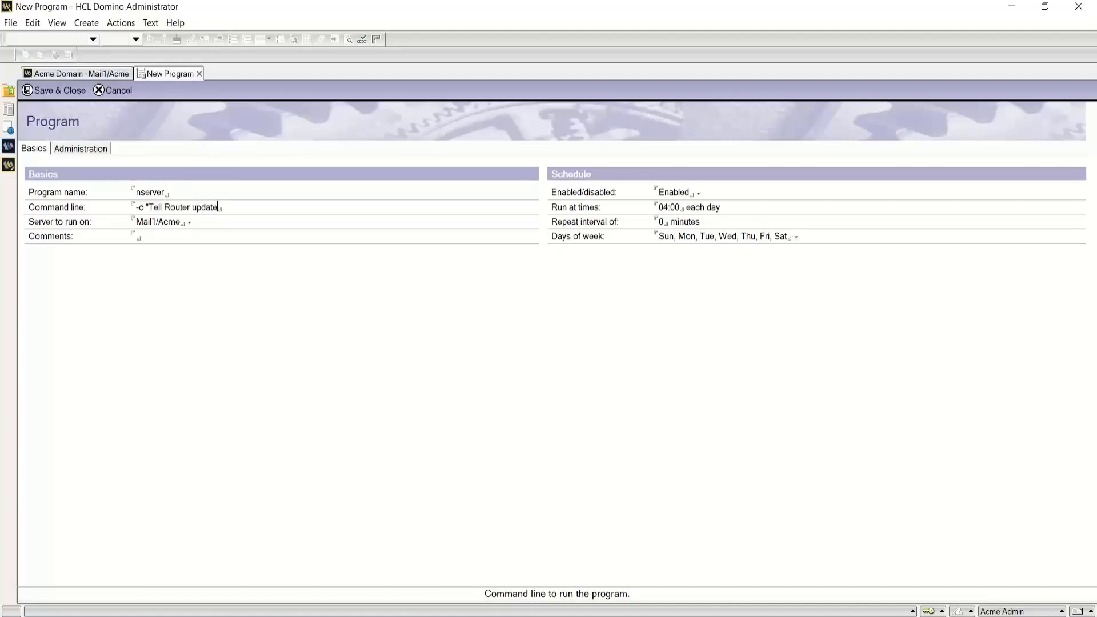
pyautogui.write('config')
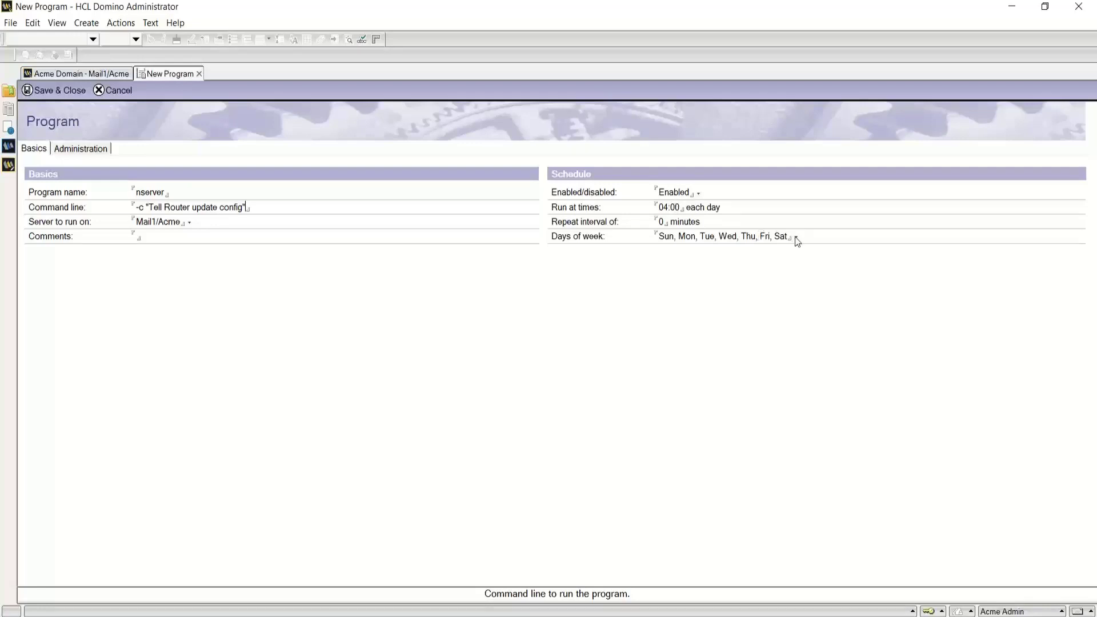
# Schedule the program to run on Fridays only at 13:20.
pyautogui.click(795, 237)
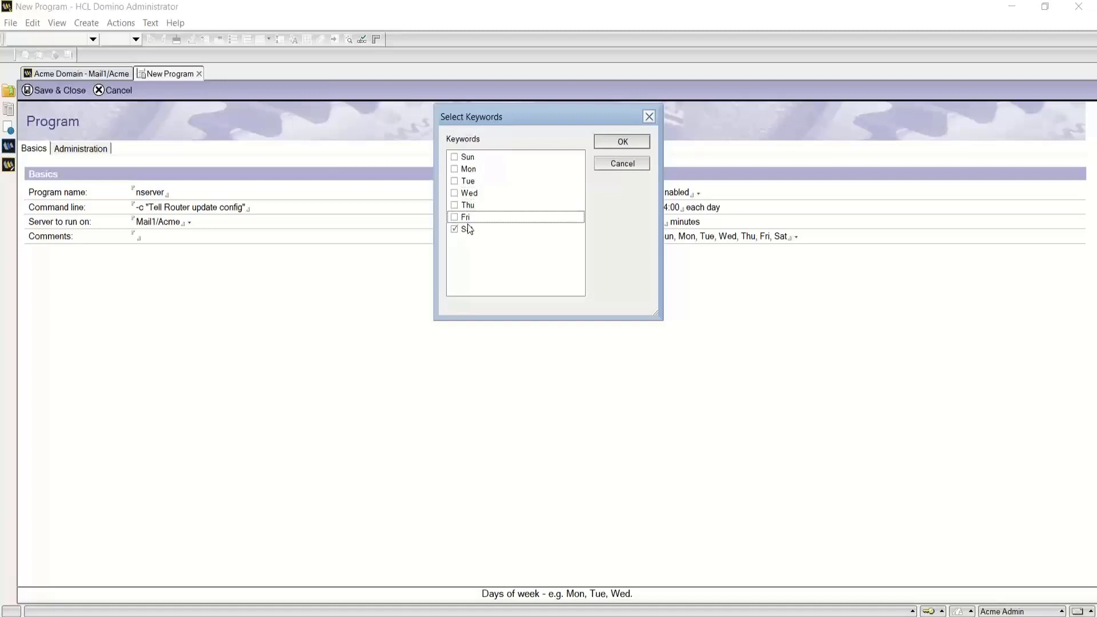
pyautogui.click(622, 142)
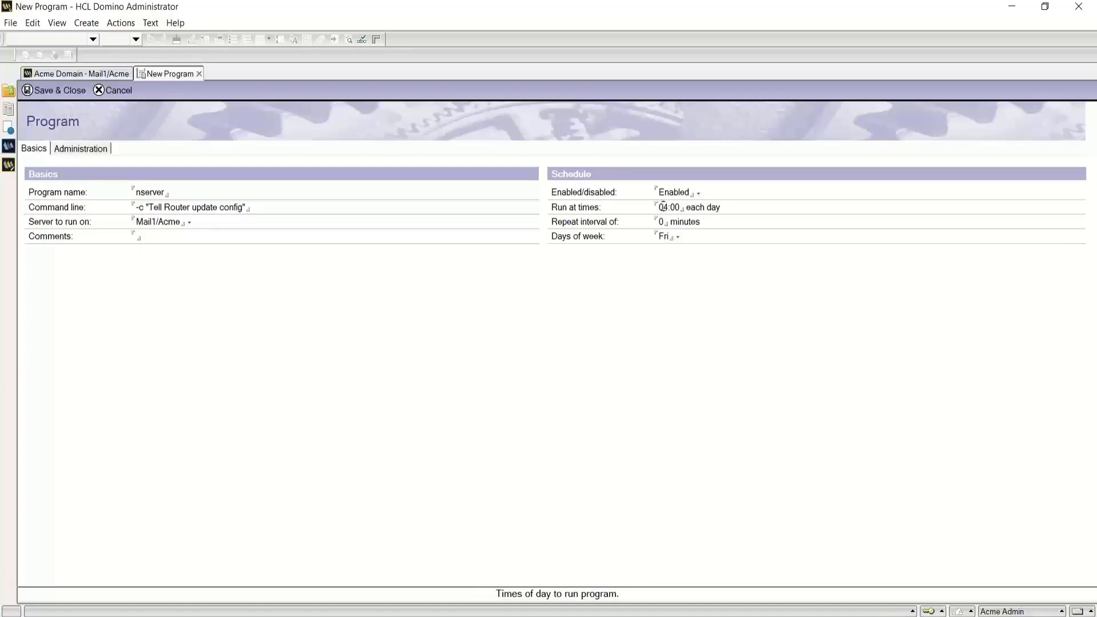
pyautogui.doubleClick(663, 207)
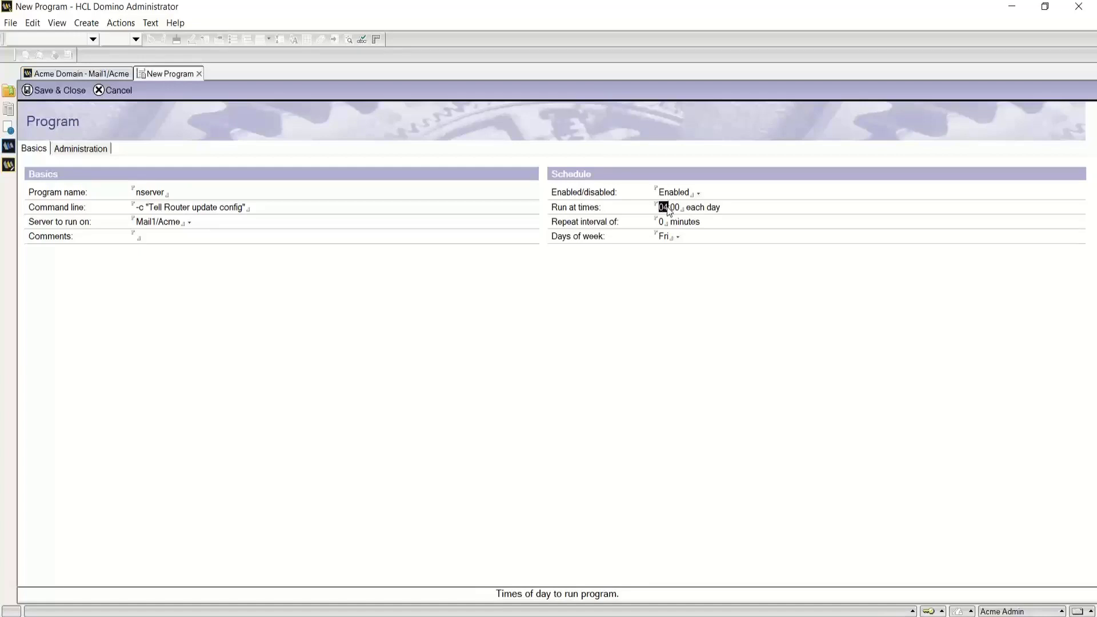
pyautogui.write('13:00')
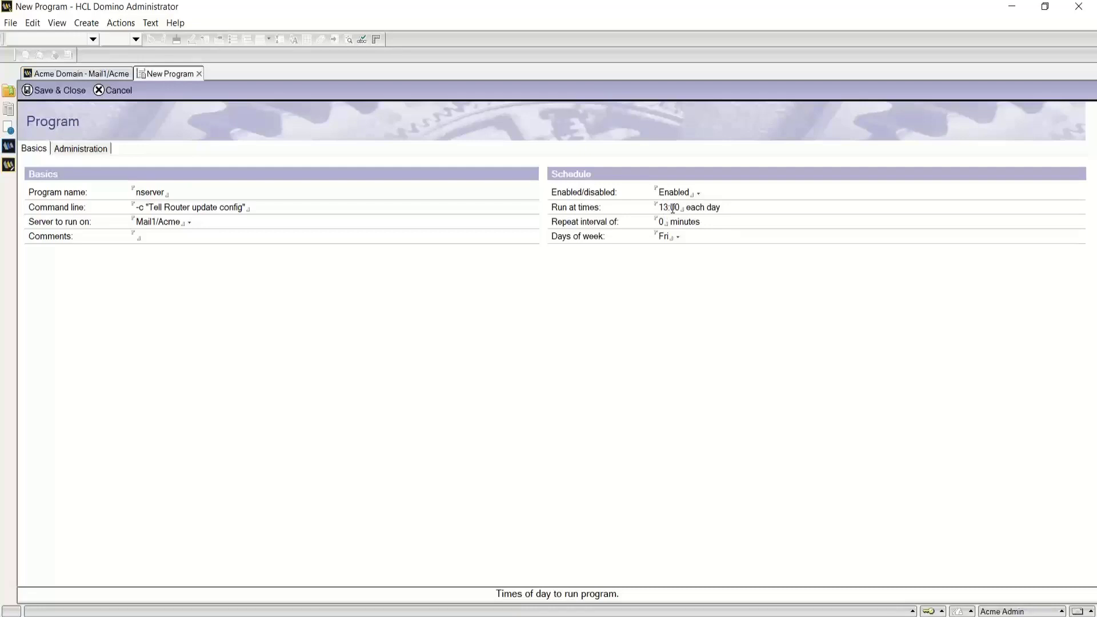
pyautogui.doubleClick(673, 207)
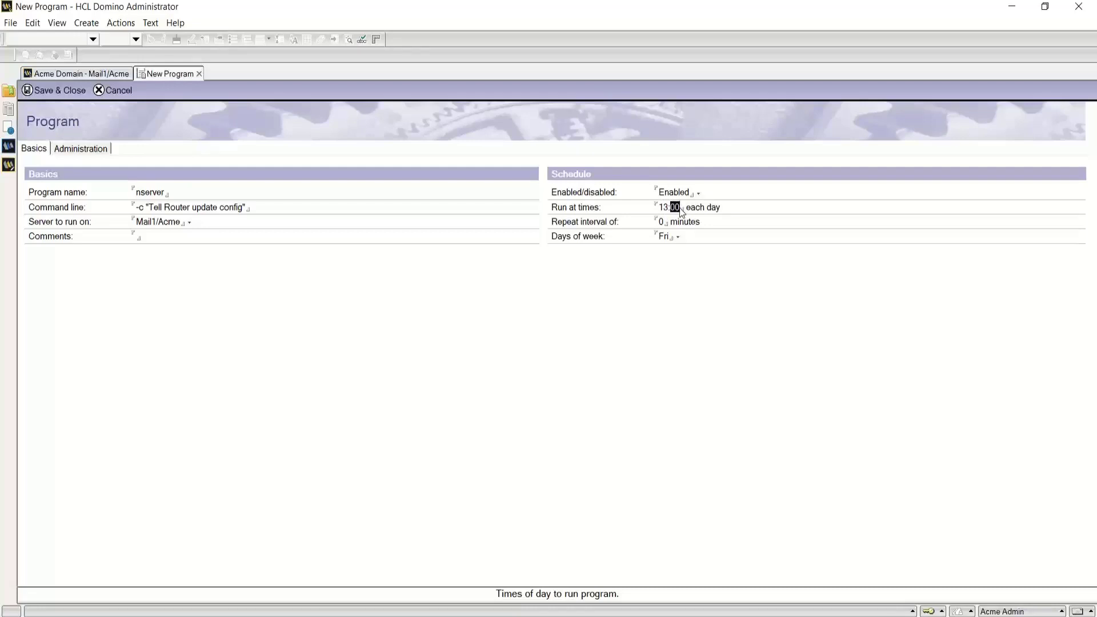
pyautogui.write('21')
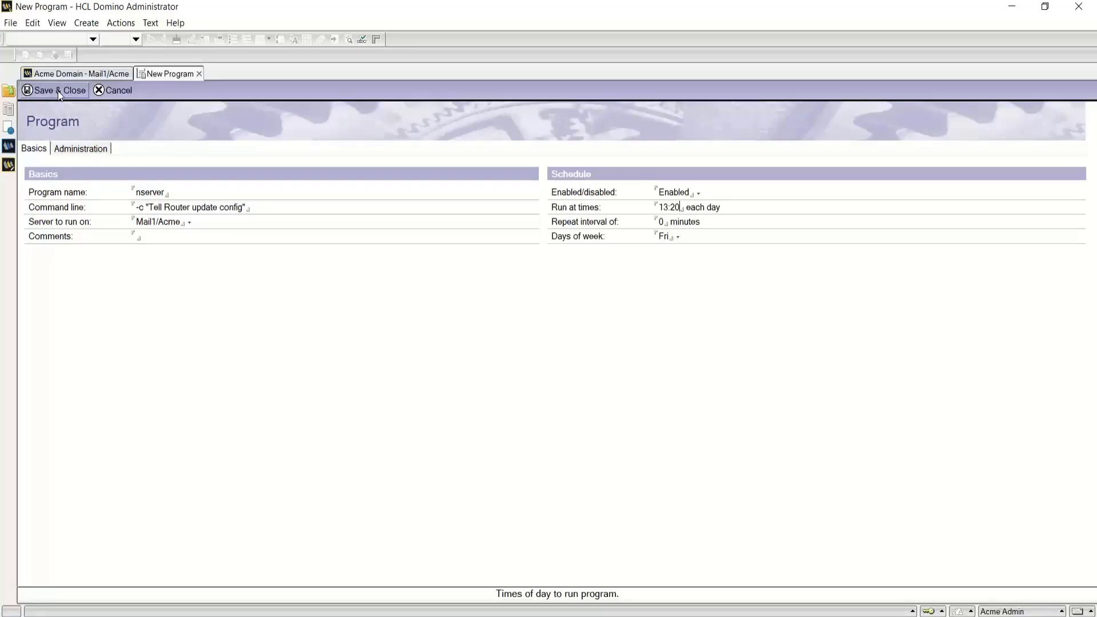
# Save and close the program document, then bring up the server console.
pyautogui.click(58, 89)
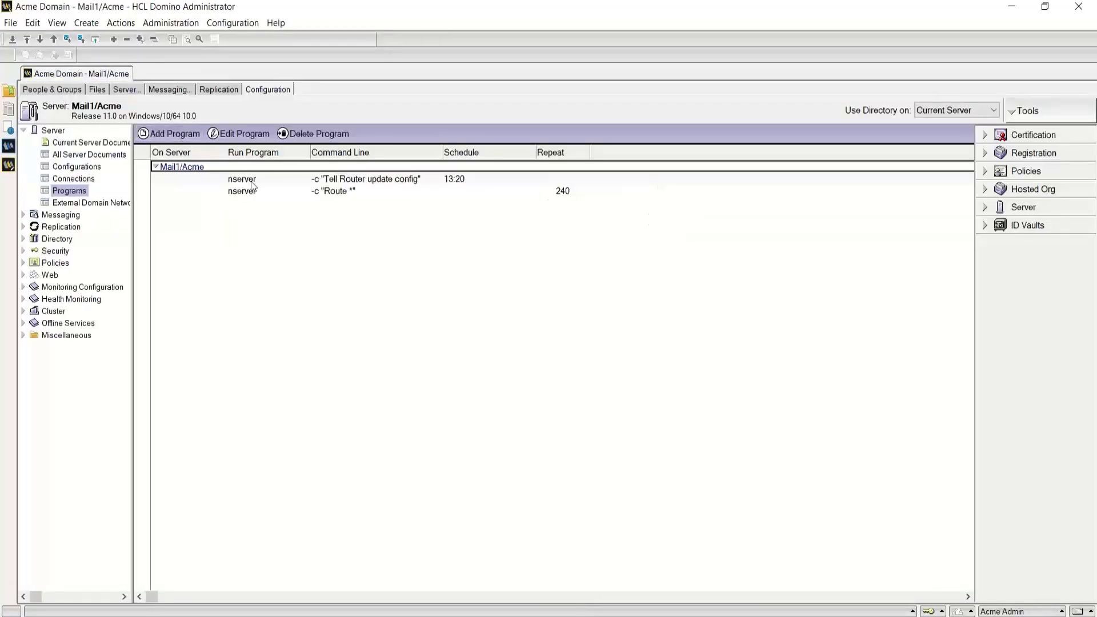
pyautogui.click(67, 206)
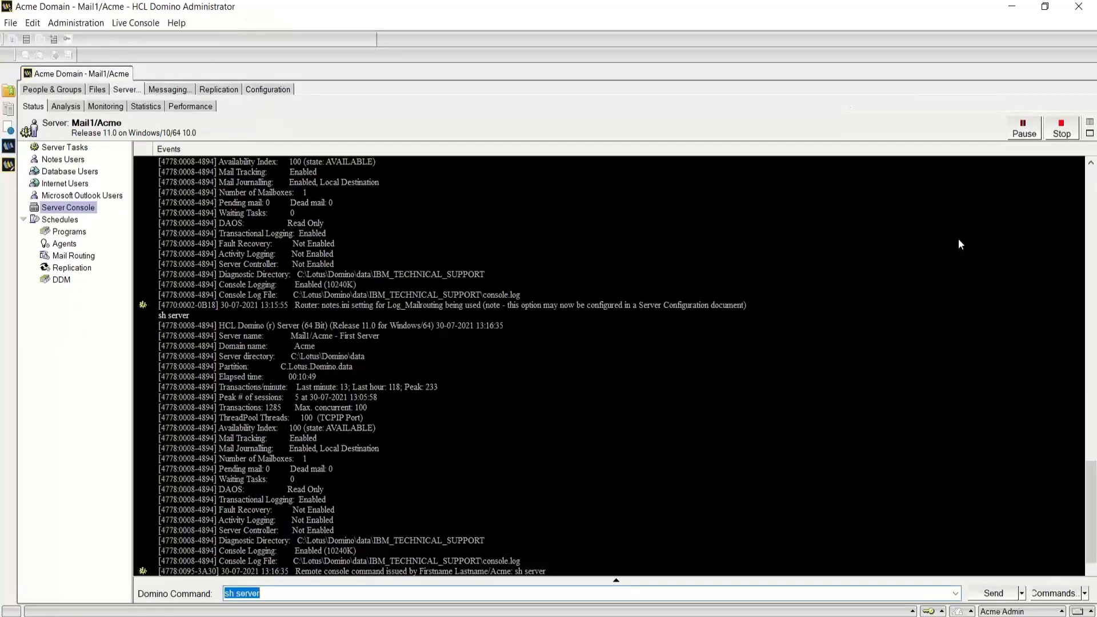
pyautogui.moveTo(795, 487)
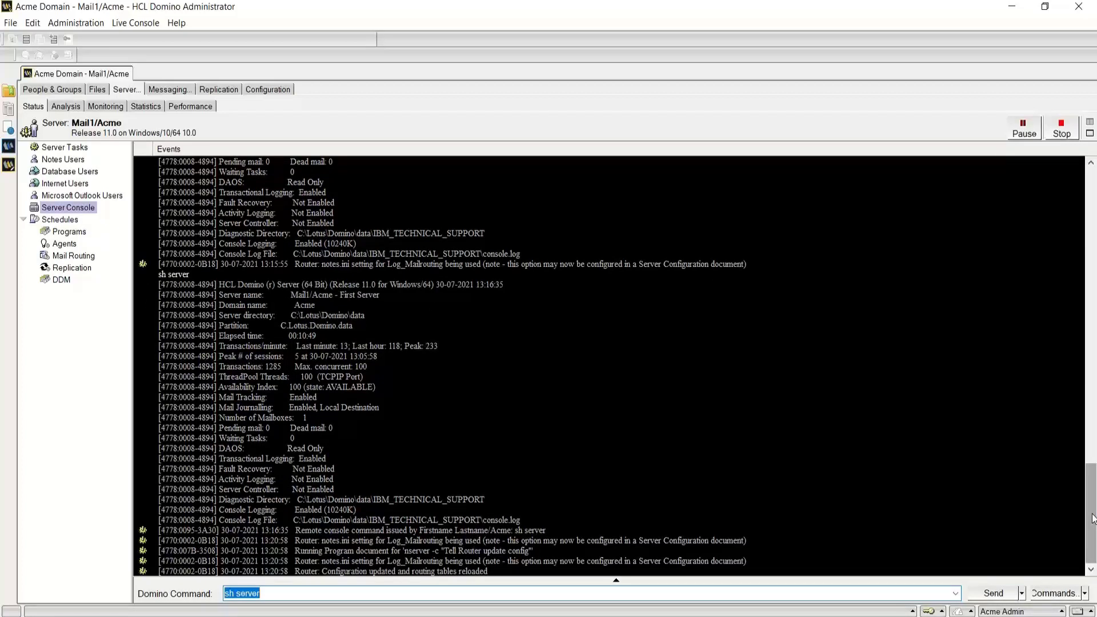
pyautogui.moveTo(391, 494)
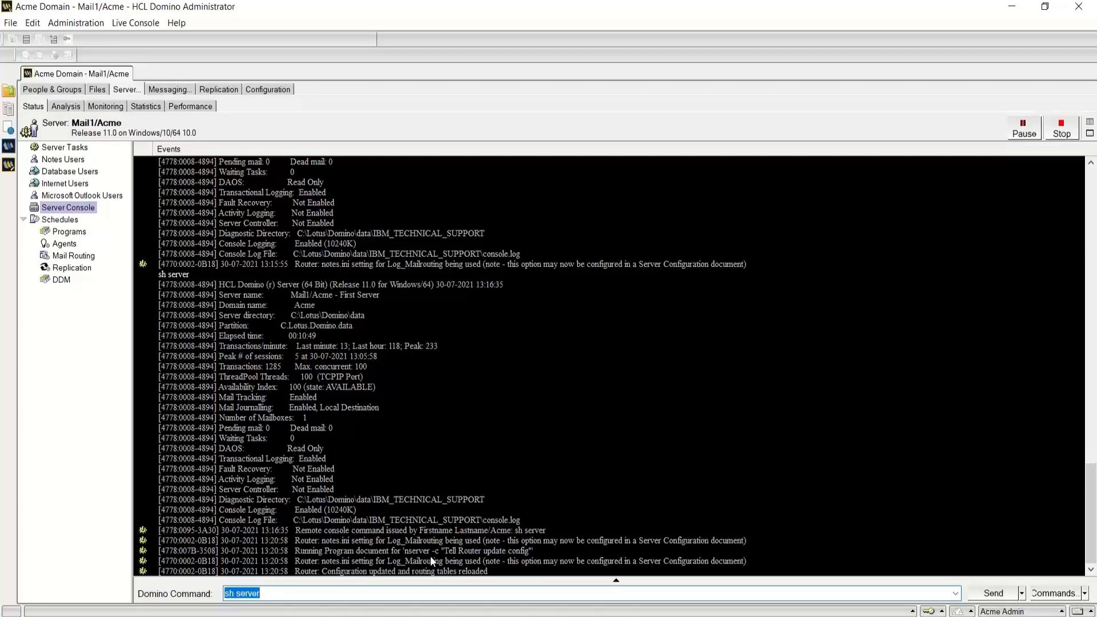
pyautogui.moveTo(459, 561)
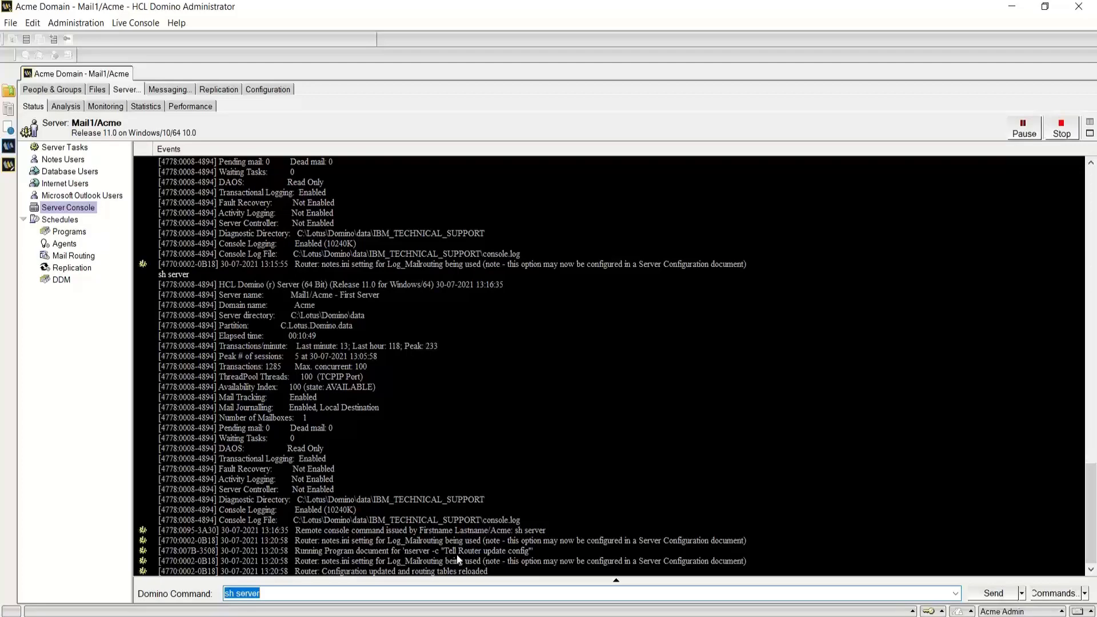
pyautogui.moveTo(520, 558)
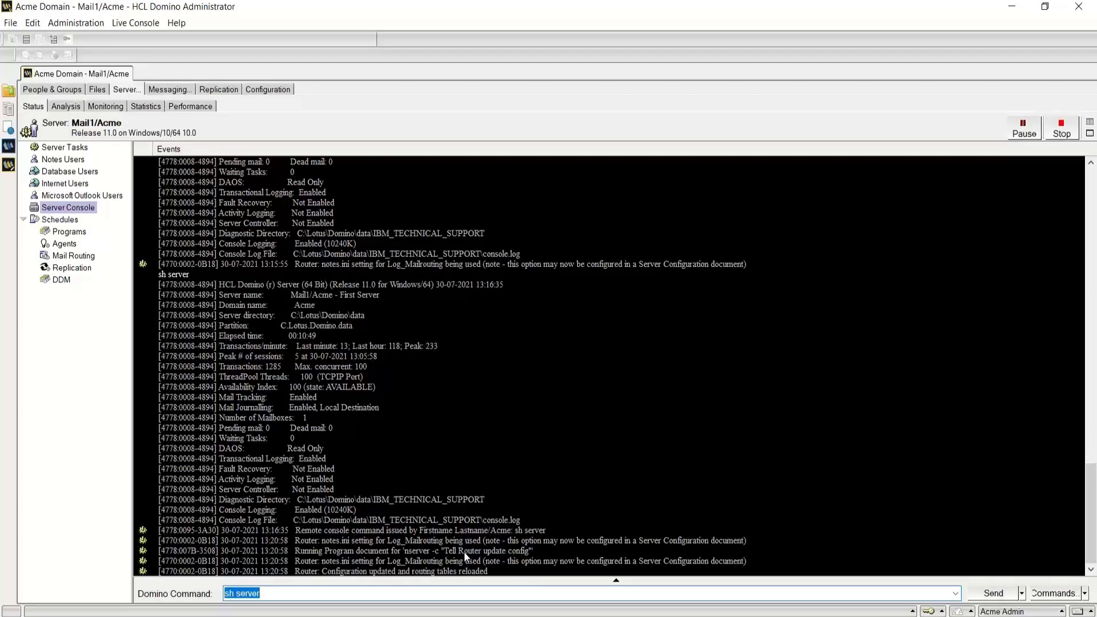
pyautogui.moveTo(319, 577)
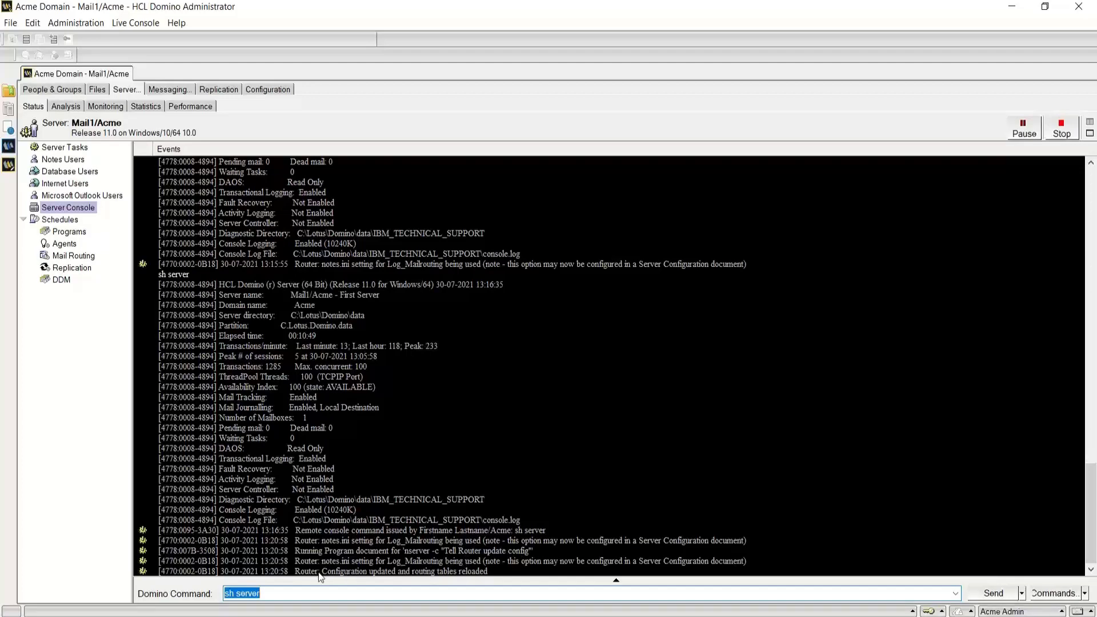
pyautogui.moveTo(392, 581)
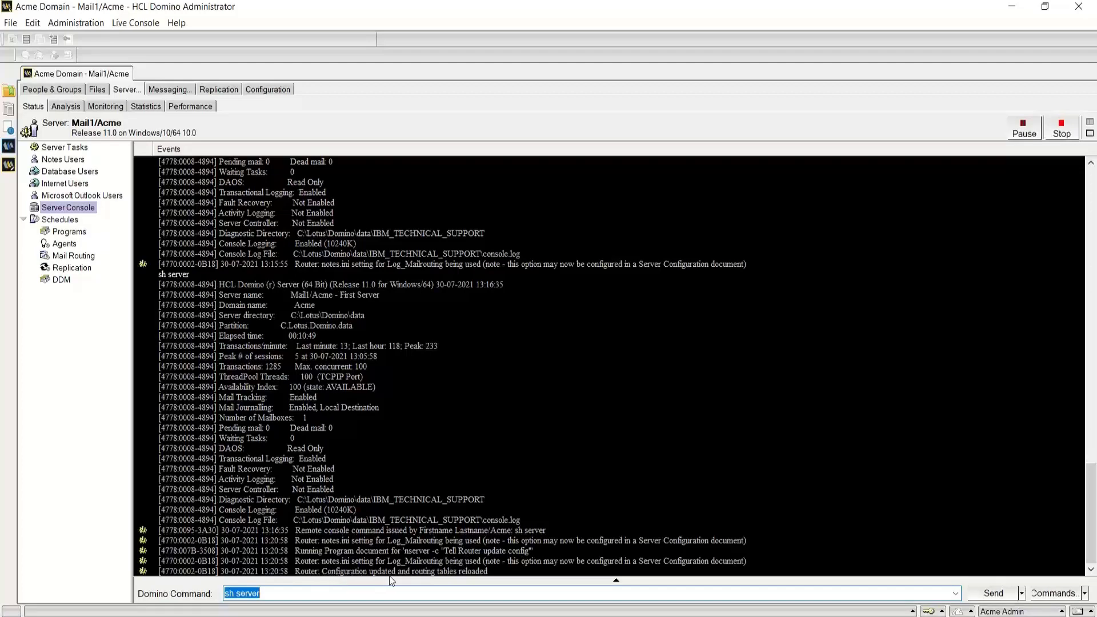